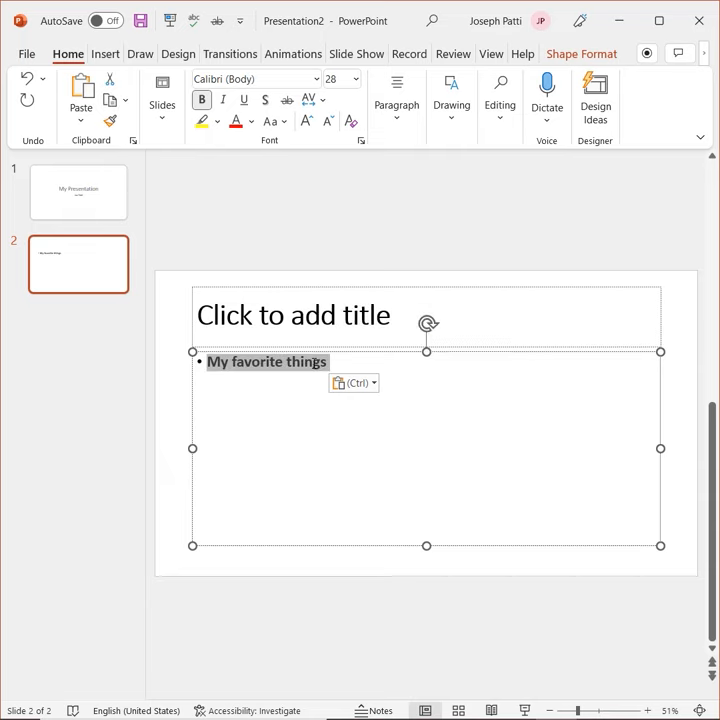
- Place the text cursor in slide 2's empty title placeholder above 'My favorite things'
click(294, 316)
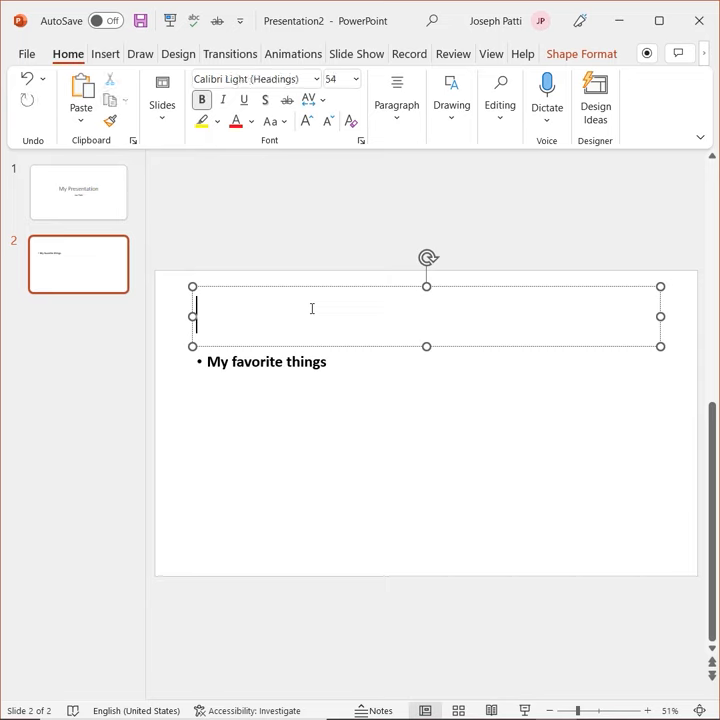